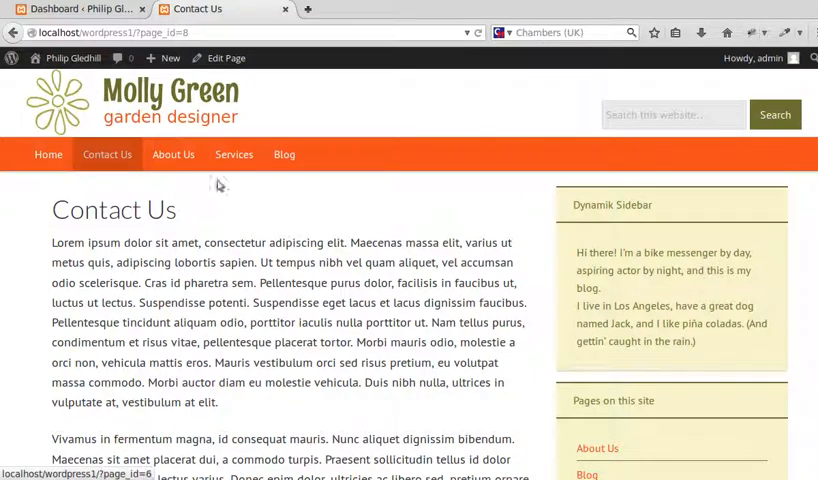
pyautogui.moveTo(522, 179)
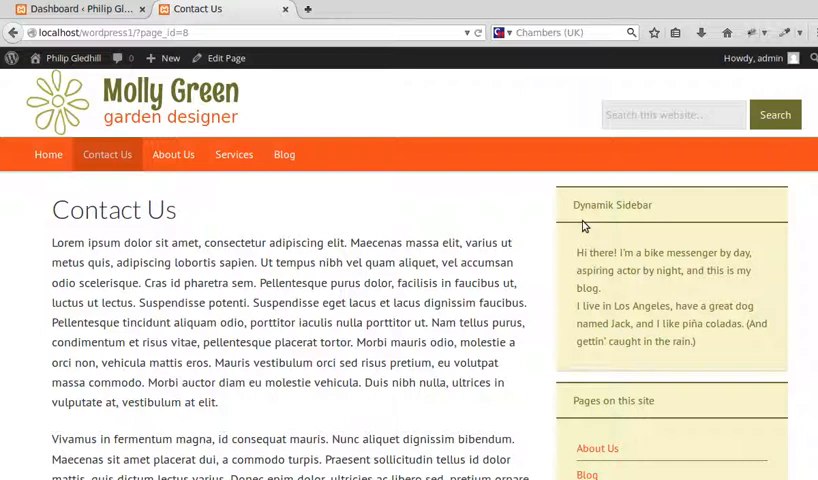
pyautogui.moveTo(4, 165)
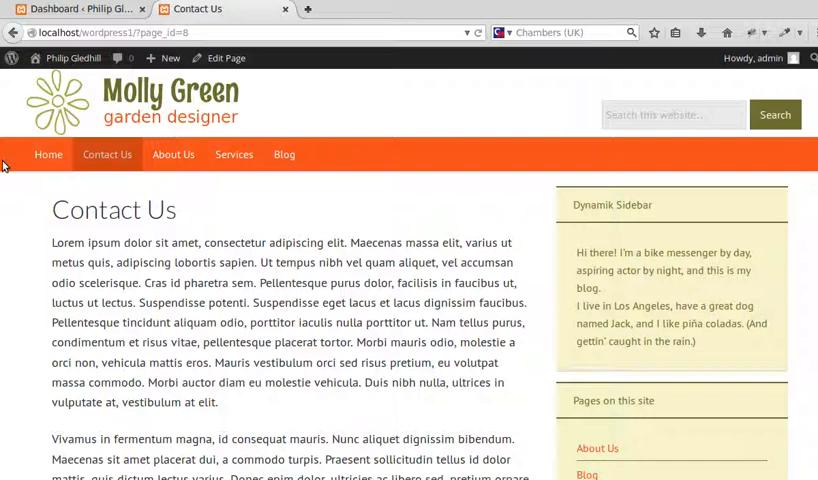
# Step: Go to the Molly Green homepage showing the wind-turbine slider
pyautogui.click(48, 154)
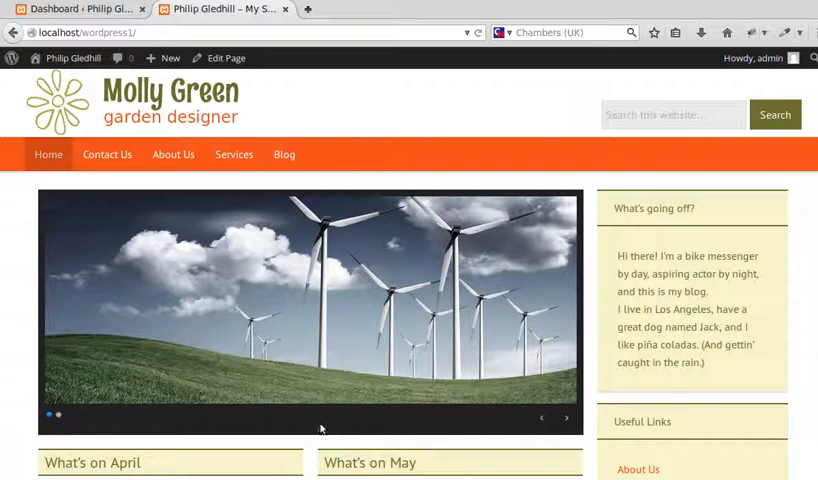
pyautogui.moveTo(452, 433)
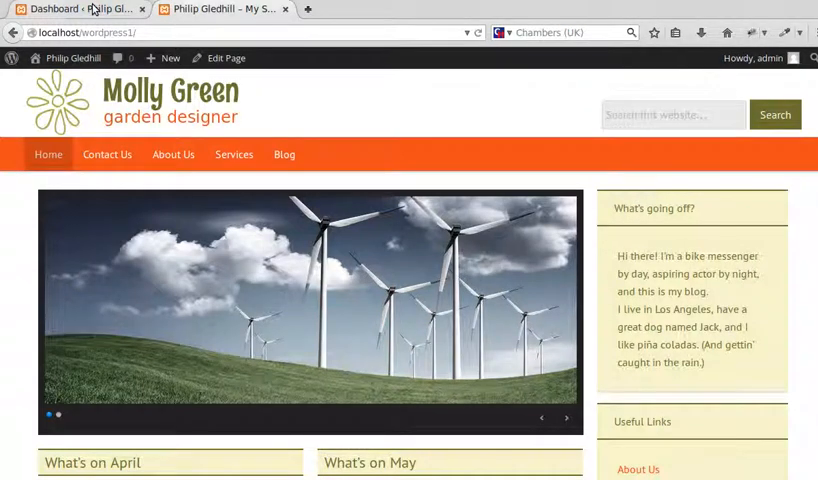
# Step: In the dashboard's Dynamik Custom CSS options, save the #6C7030 slider-wrapper background rule
pyautogui.click(75, 9)
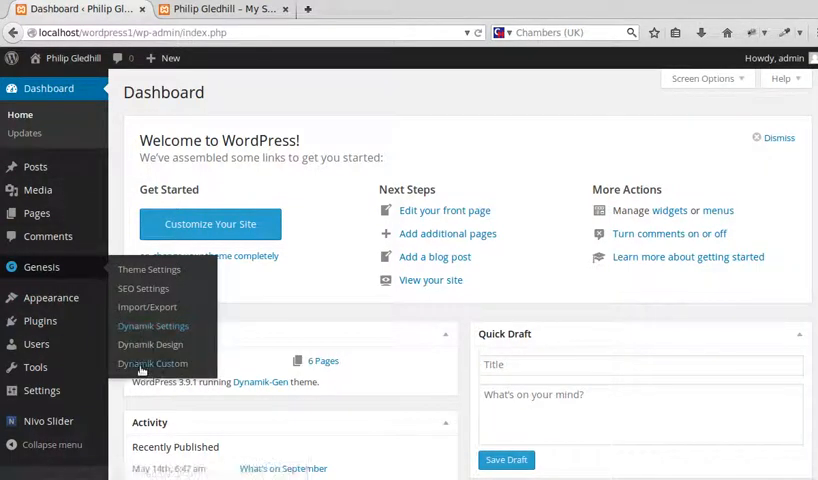
pyautogui.click(152, 363)
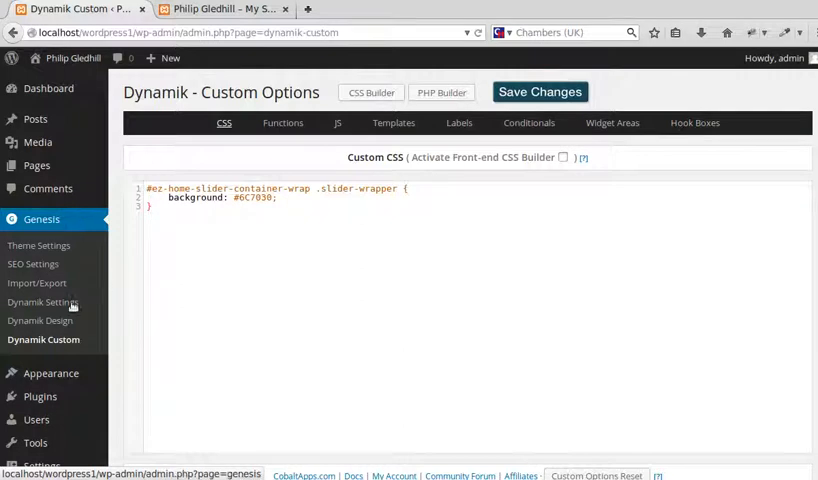
pyautogui.moveTo(234, 176)
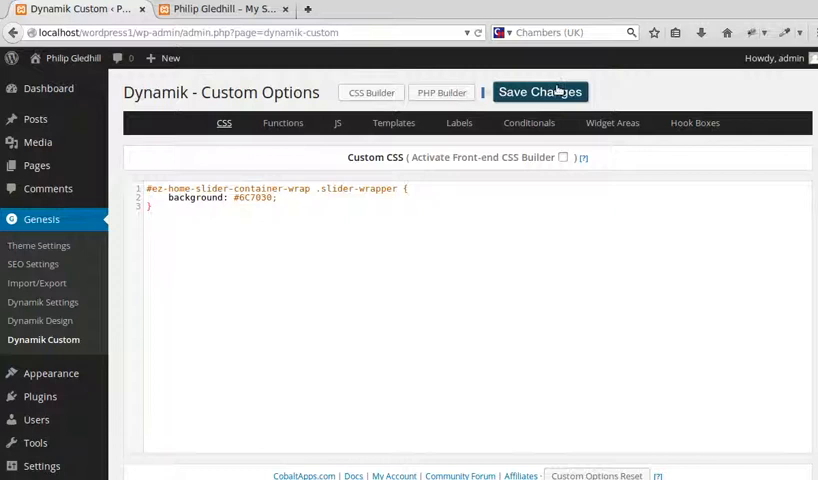
pyautogui.click(225, 10)
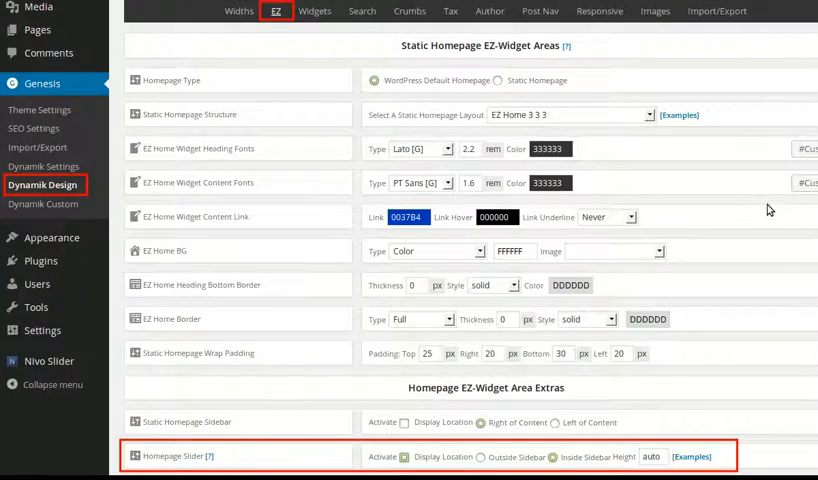
pyautogui.moveTo(246, 37)
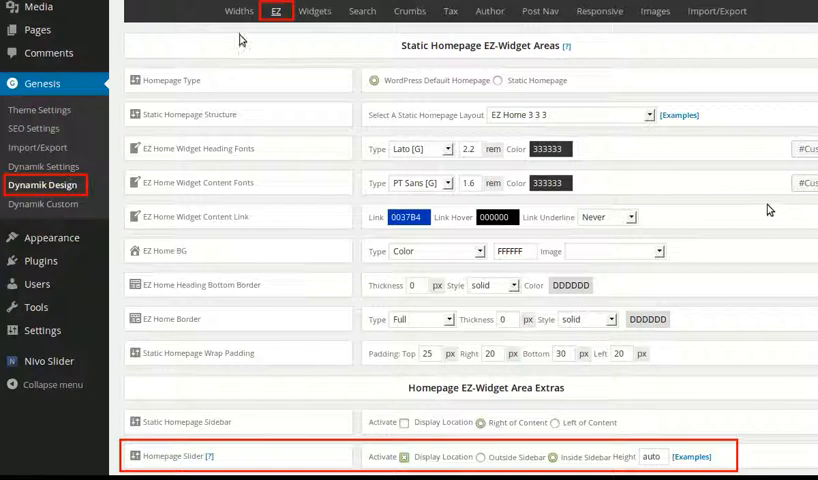
pyautogui.moveTo(207, 452)
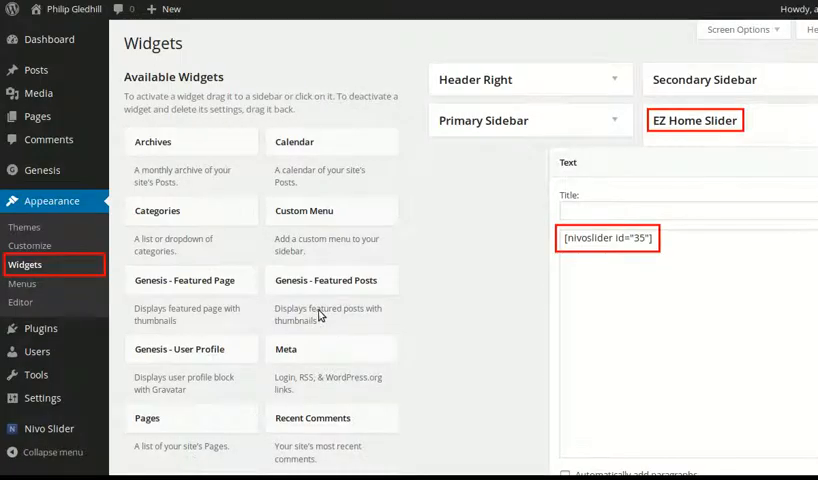
pyautogui.moveTo(198, 416)
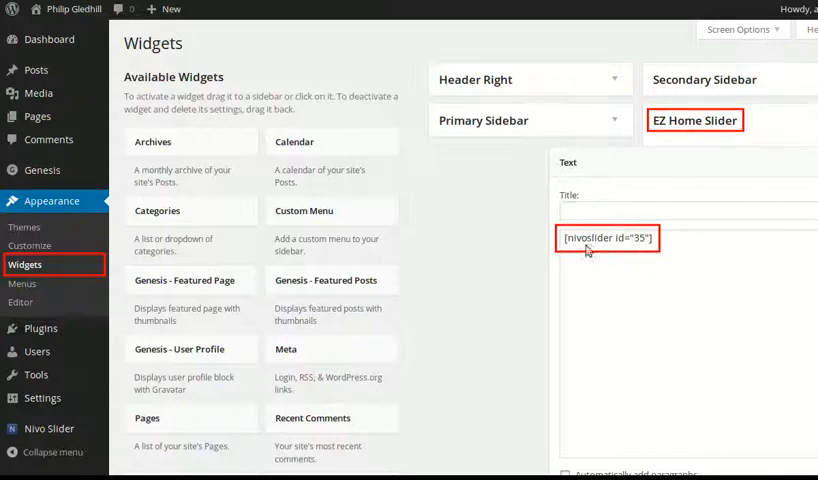
# Step: Return to the Dynamik Custom CSS tab with the slider-wrapper background rule
pyautogui.click(44, 290)
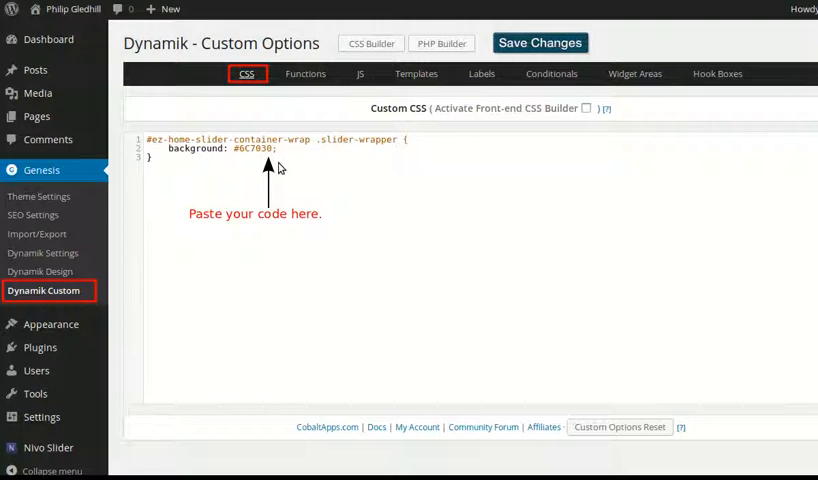
pyautogui.moveTo(335, 237)
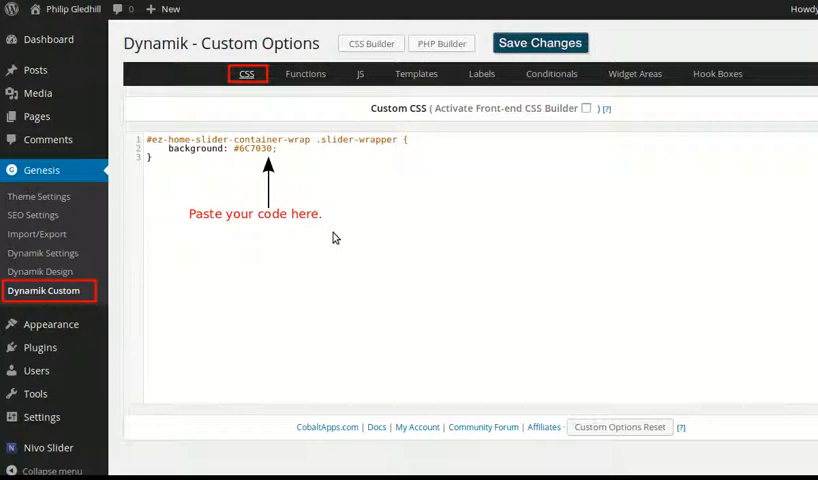
# Step: View the homepage slider framed by the olive-green #6C7030 background
pyautogui.click(225, 8)
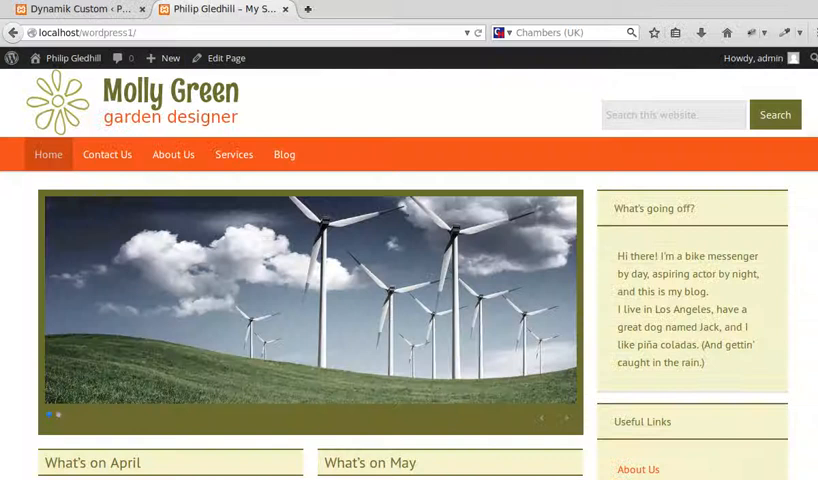
pyautogui.moveTo(333, 433)
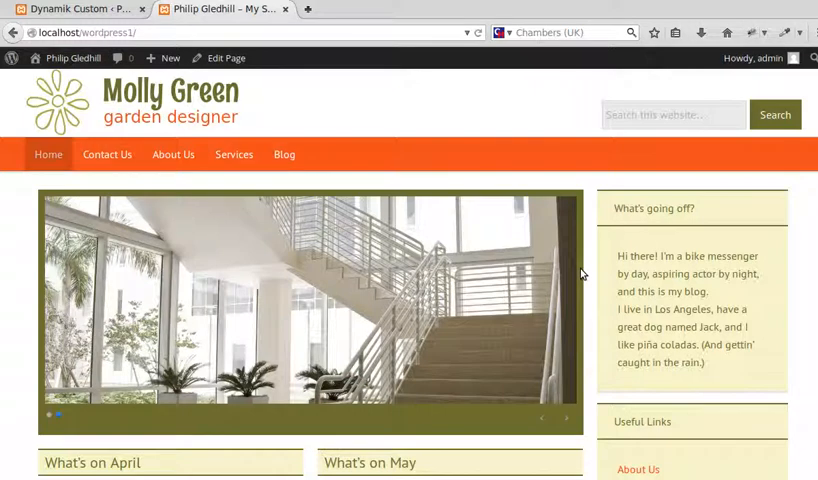
pyautogui.moveTo(676, 379)
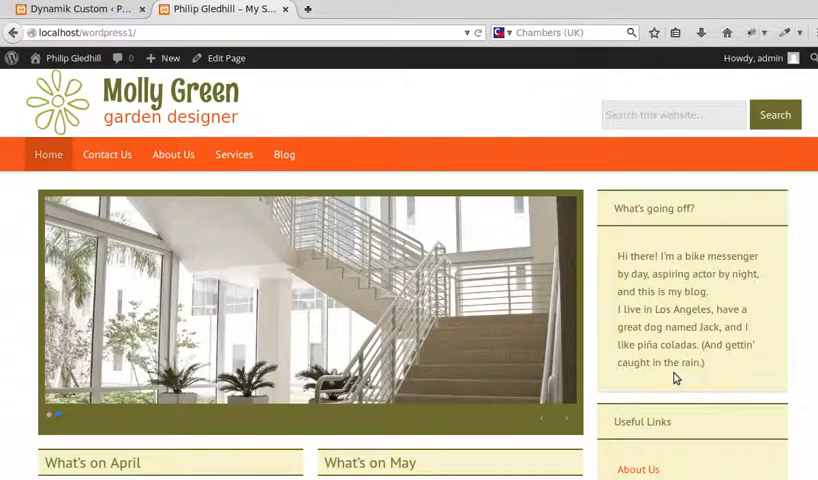
pyautogui.moveTo(601, 218)
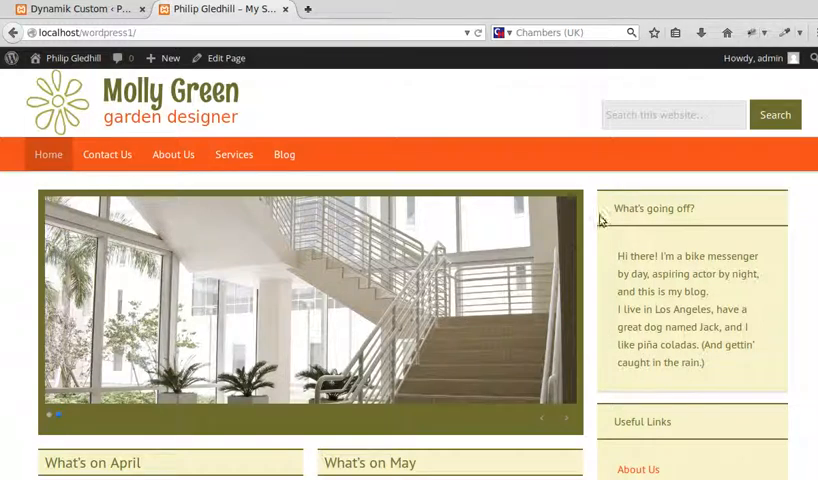